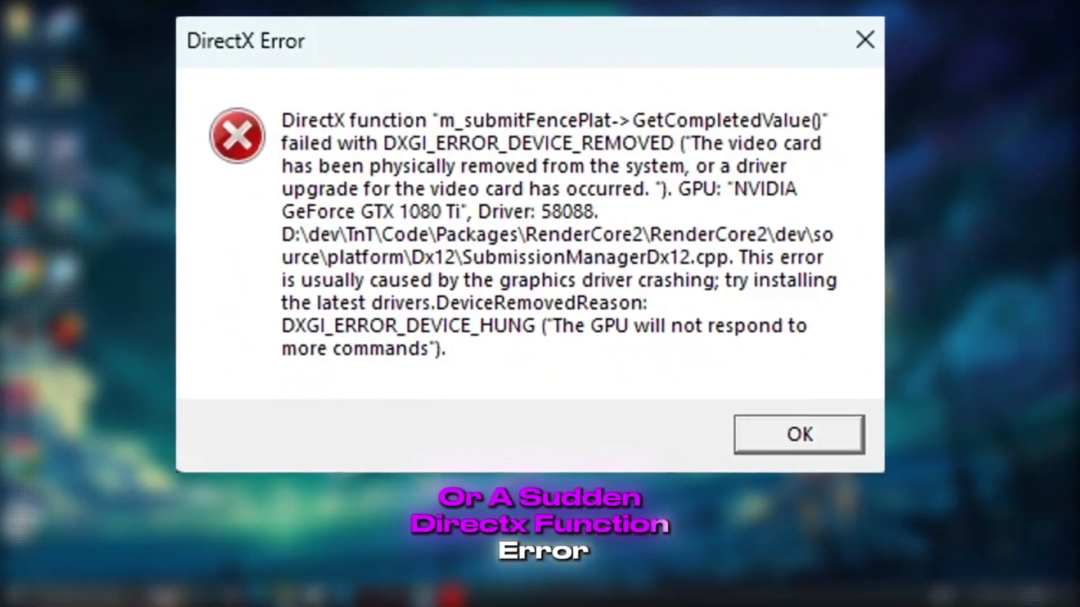
Dismiss the DirectX device-removed error and focus the taskbar search box.
click(798, 434)
text(d)
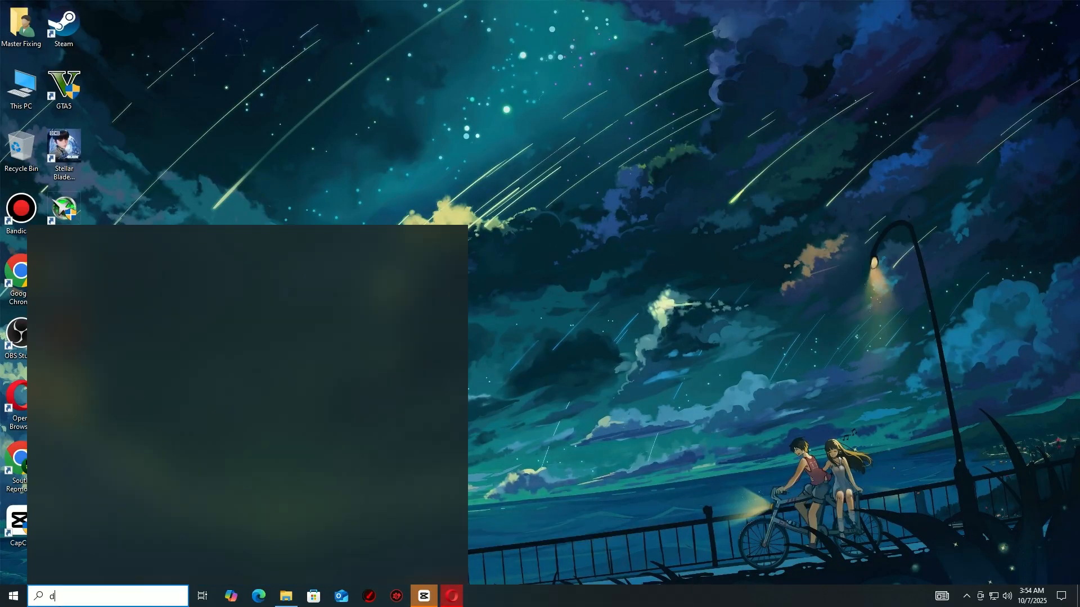
Search for Device Manager and let Windows search automatically for a newer Radeon RX 470 driver.
text(evice)
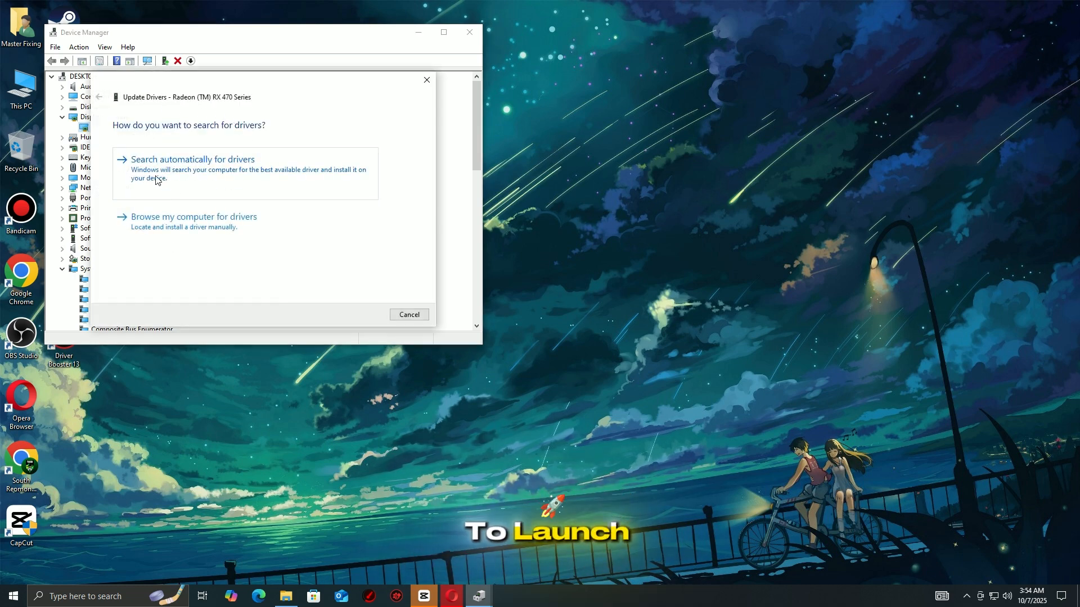
click(478, 596)
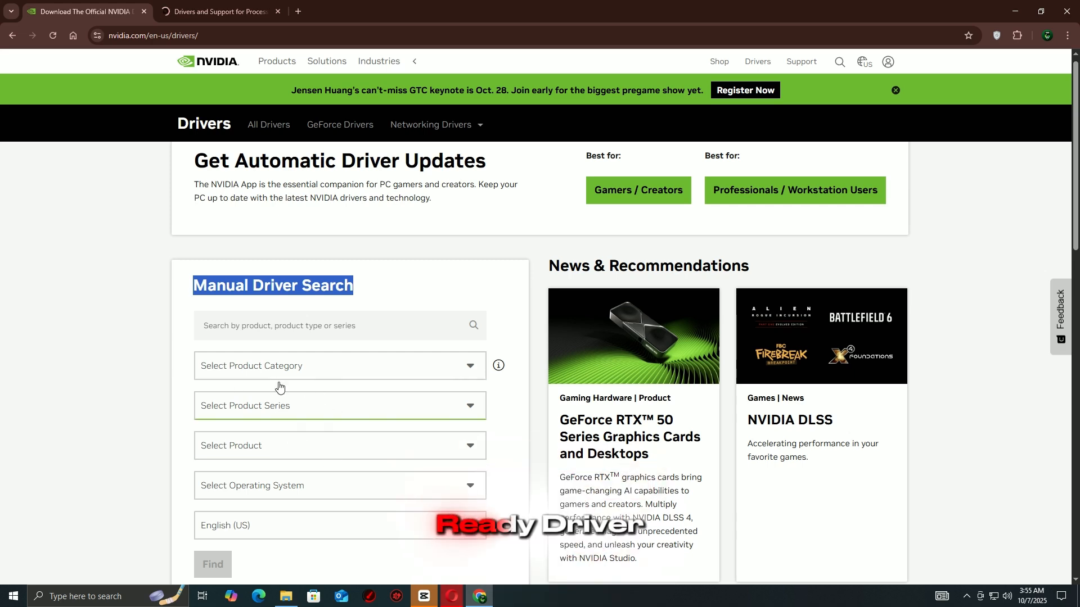
On AMD's Drivers and Support page, download the Windows 10/11 driver installer.
click(219, 11)
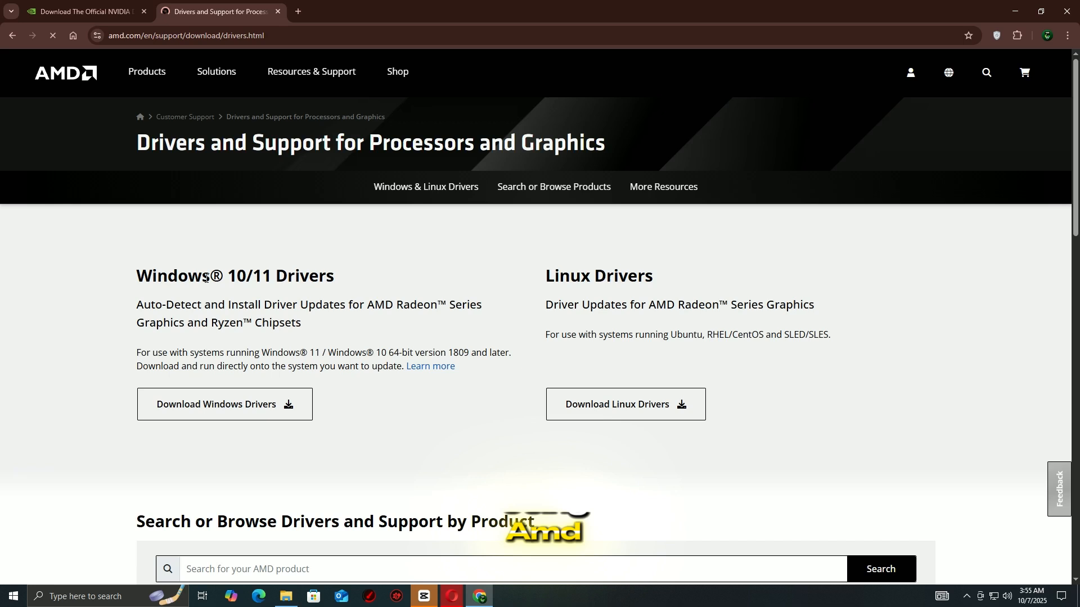
drag(137, 275, 301, 322)
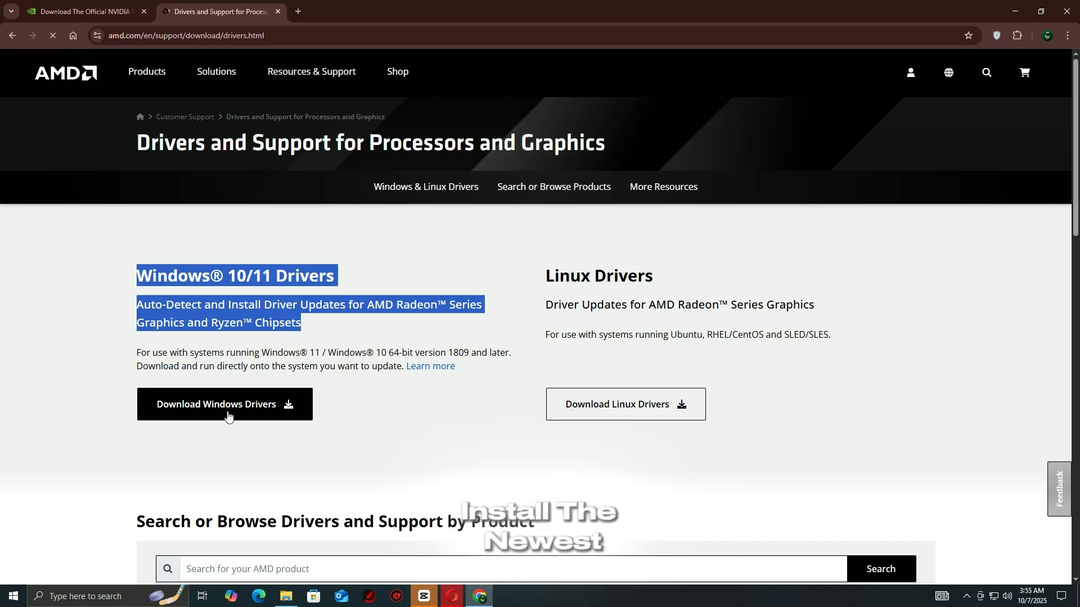
click(9, 596)
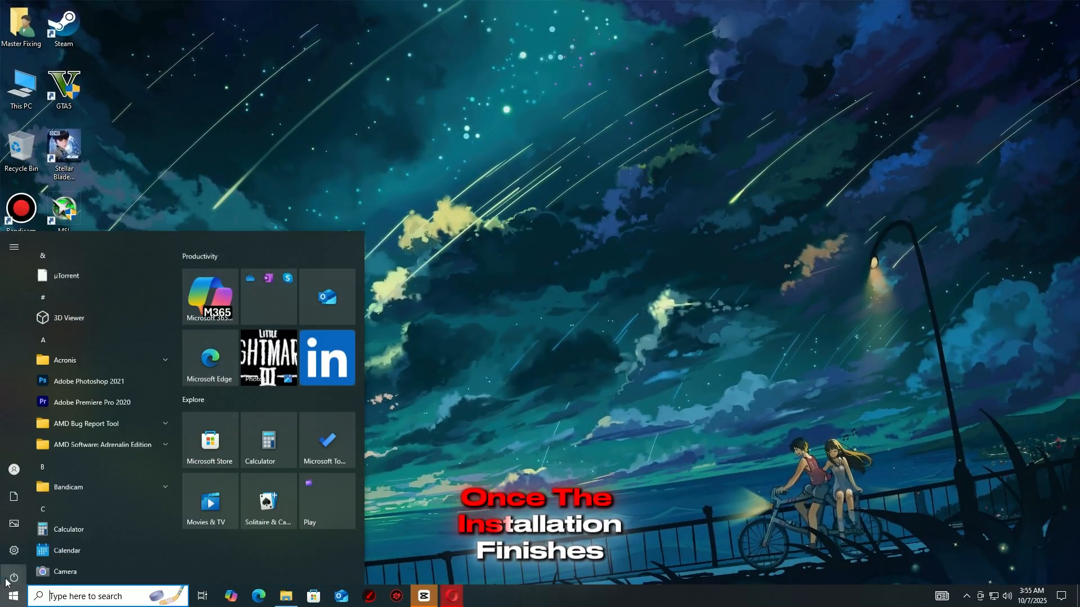
Bring up the Start menu power options to restart the PC.
click(13, 577)
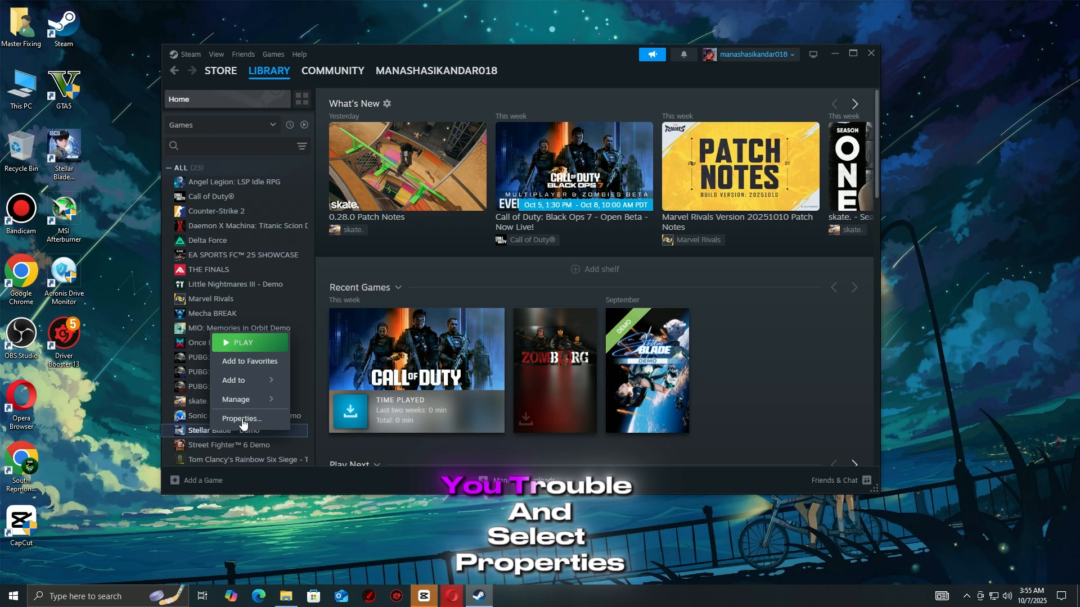
Open Stellar Blade Demo's Properties on its Installed Files page.
click(241, 419)
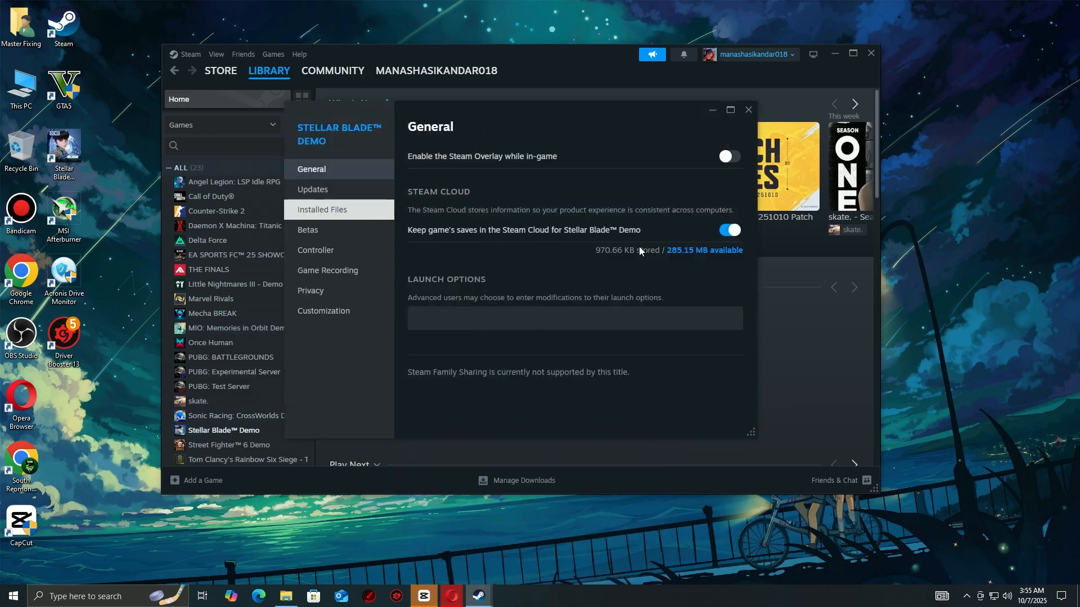
click(321, 209)
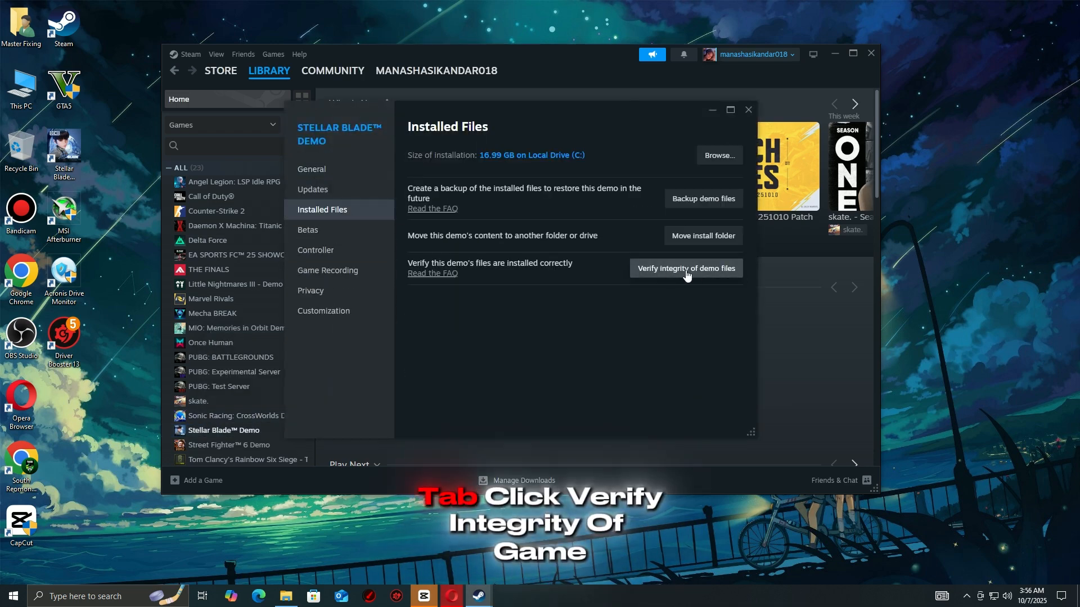